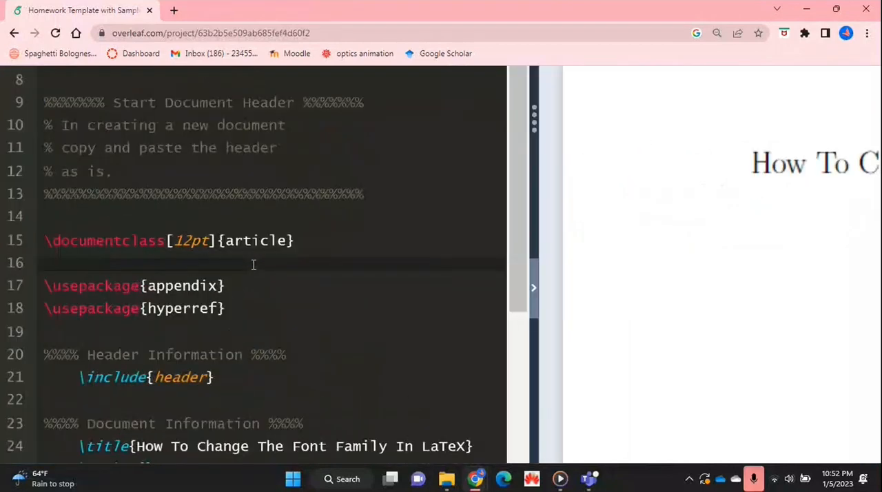
Step: Type \renewcommand{\familydefault}{\sfdefault} on the blank line below \documentclass
click(44, 262)
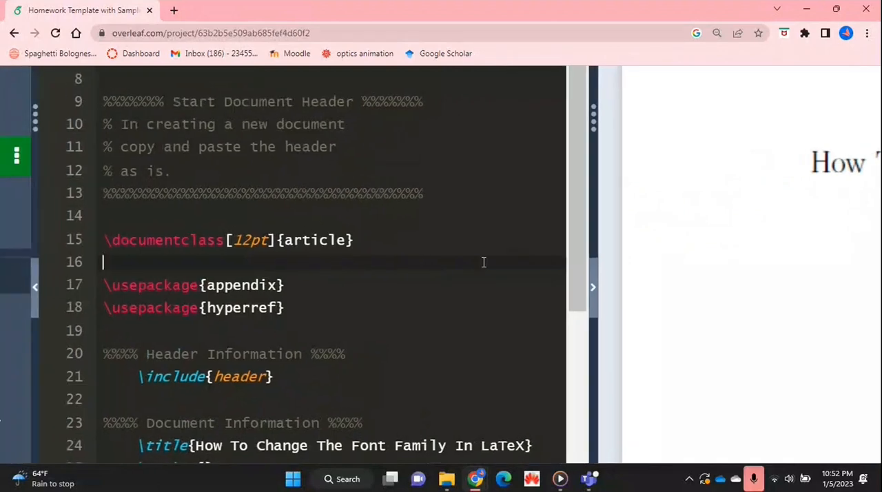
text(\renewcommand{}{)
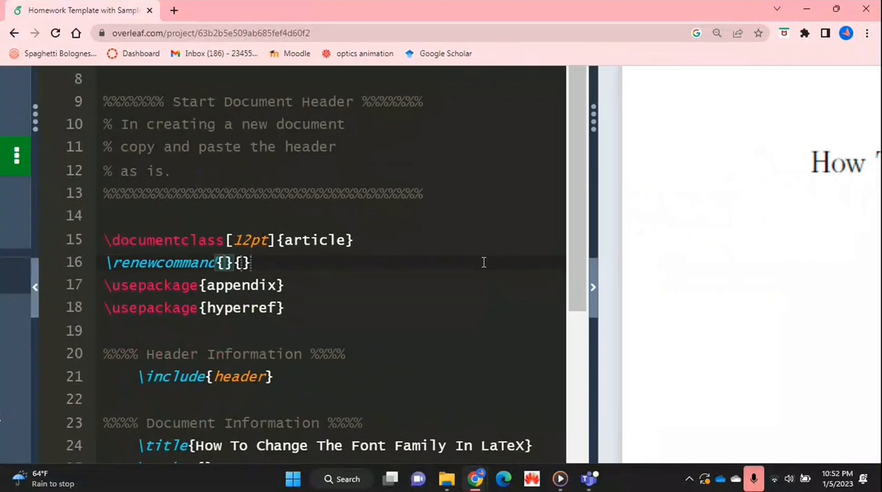
text(\familyde)
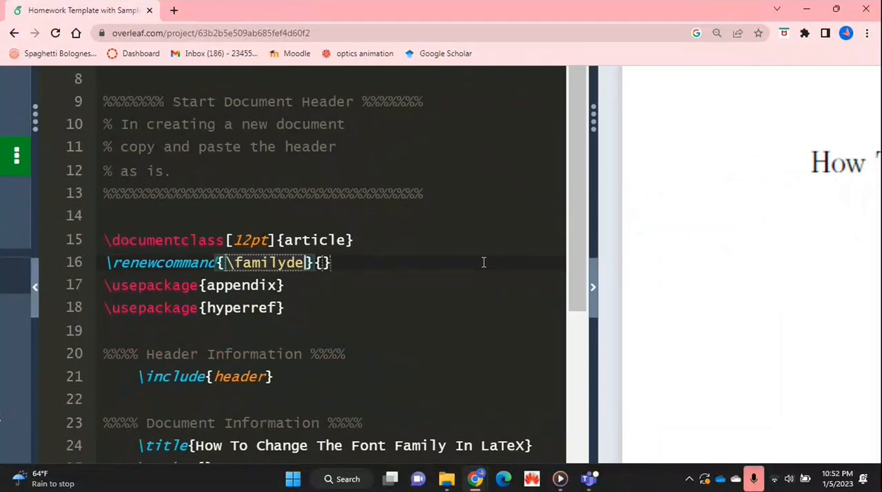
text(ault)
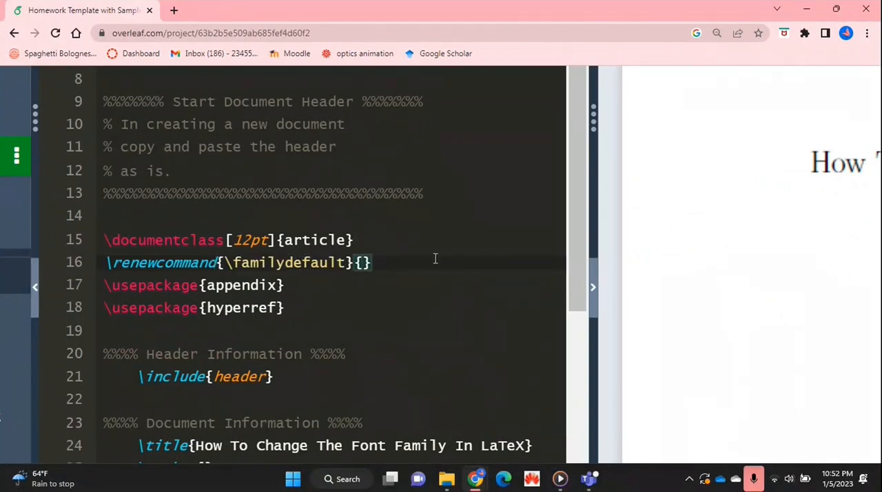
text(\)
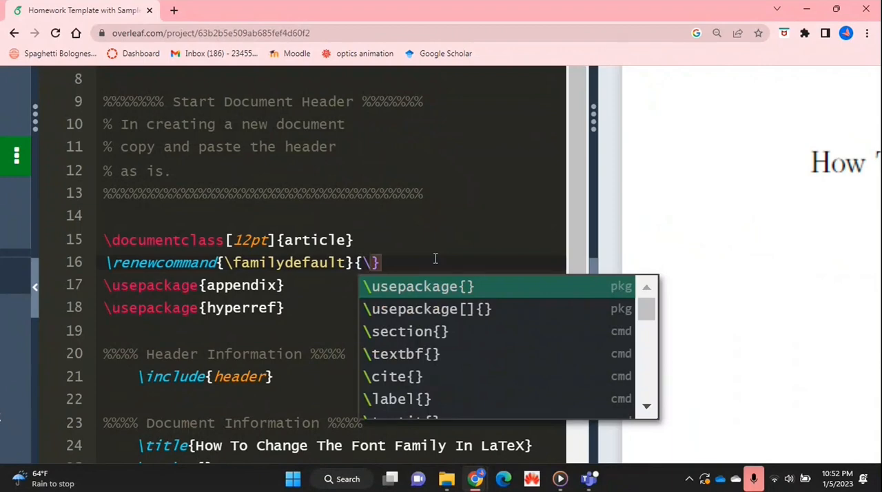
text(sfdefault)
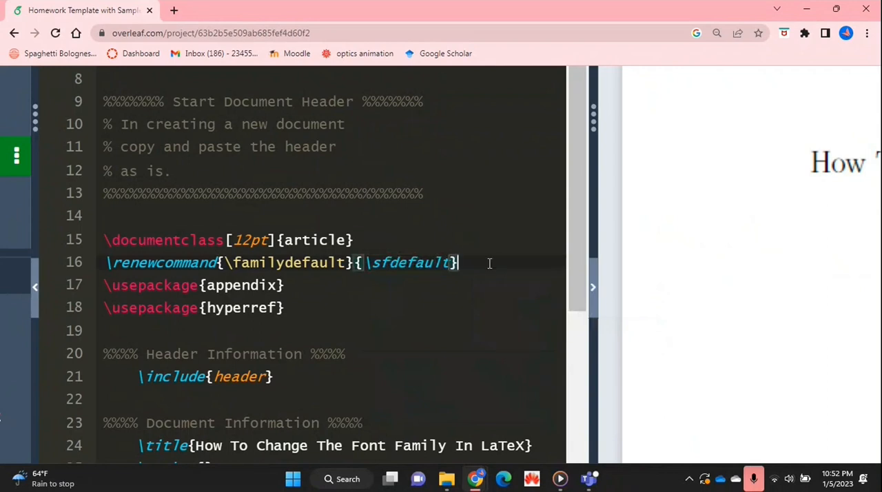